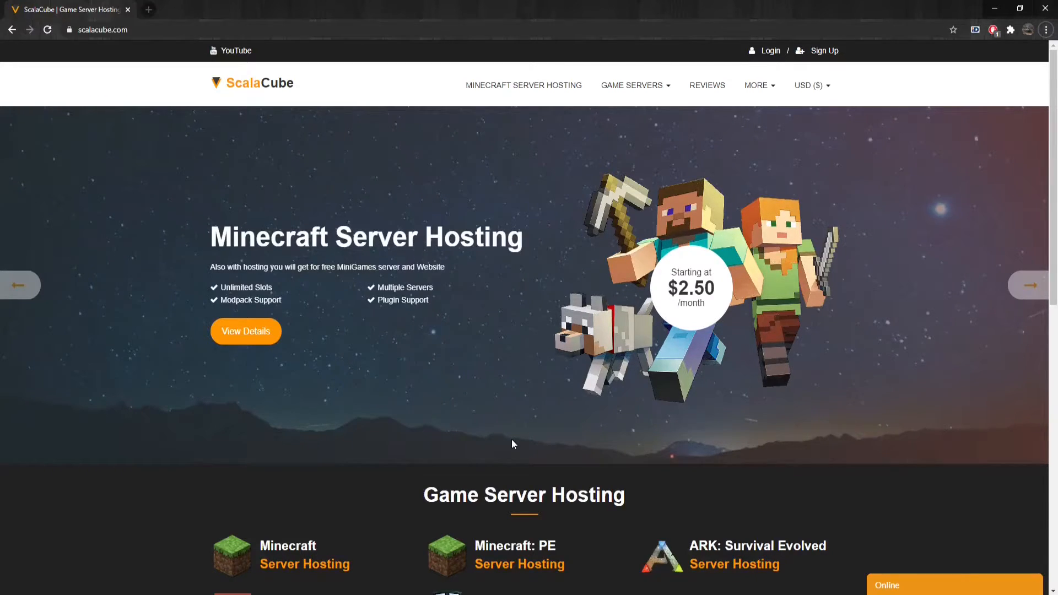
mouse_move(516, 441)
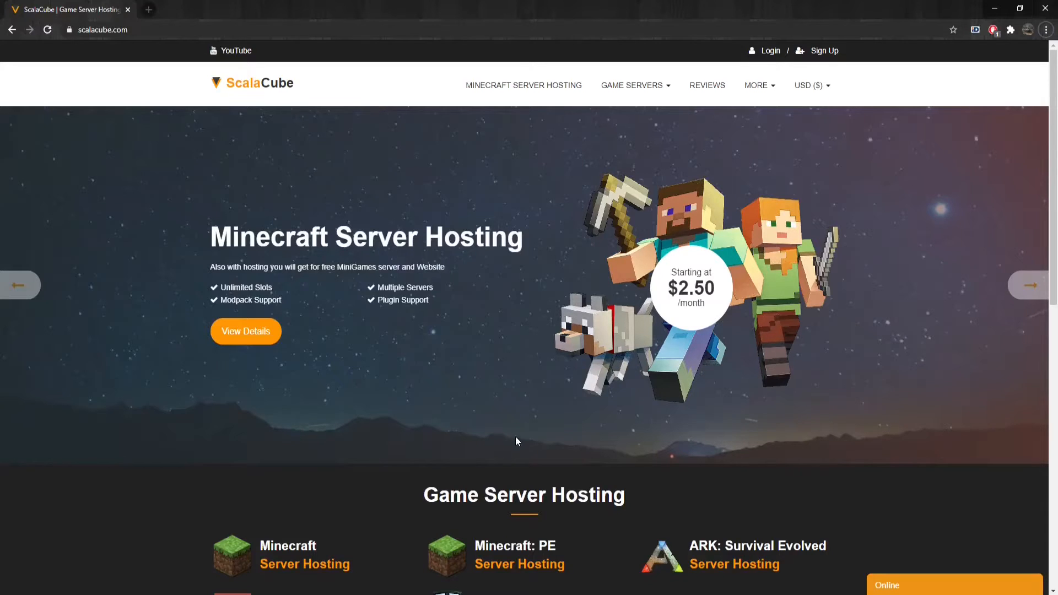
mouse_move(769, 50)
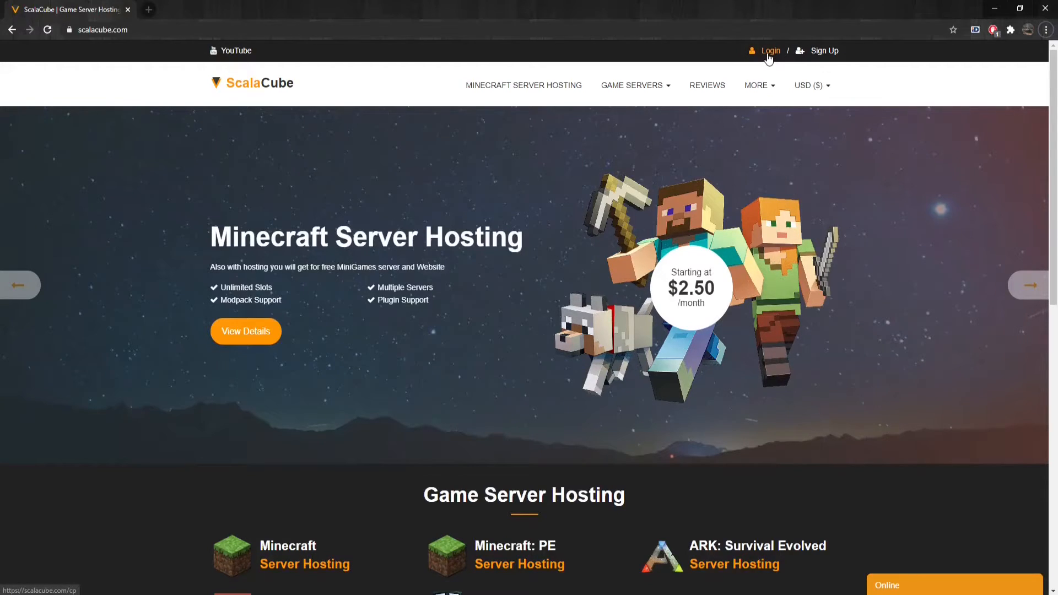
- Log in and open the Minecraft server's management page
left_click(769, 50)
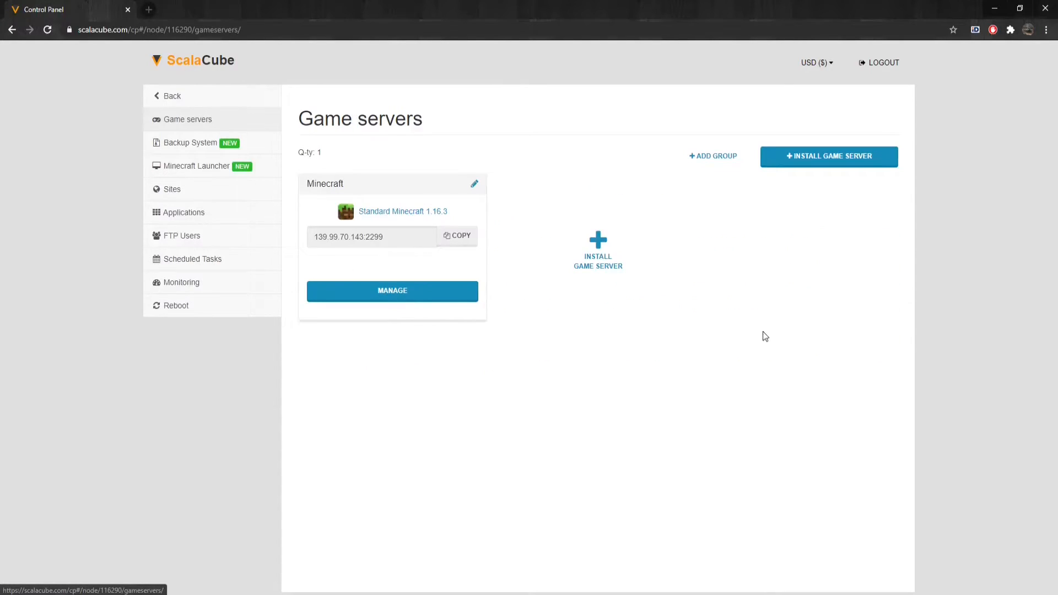
left_click(392, 291)
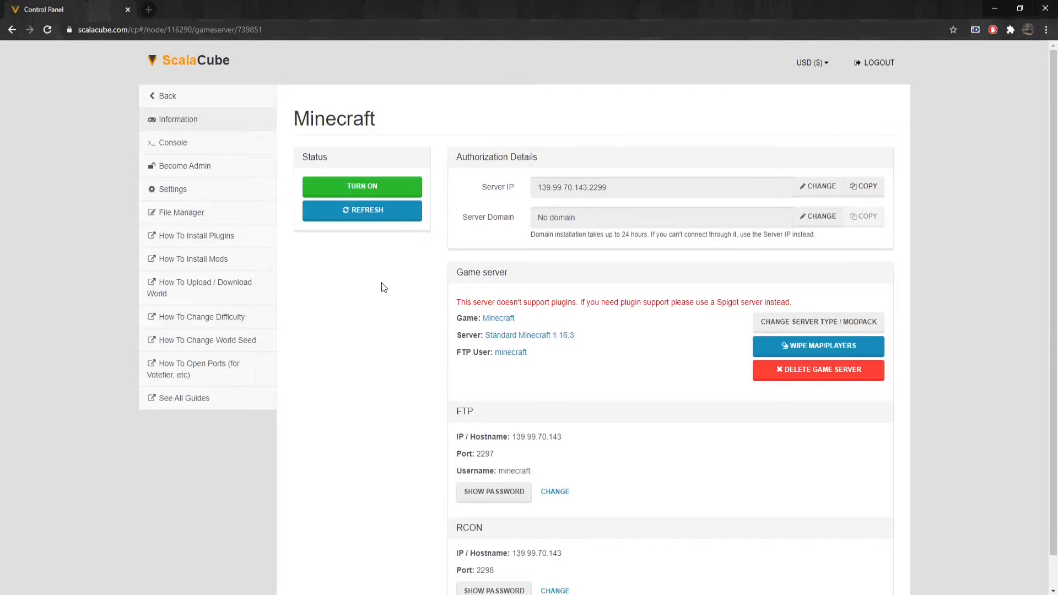
mouse_move(173, 143)
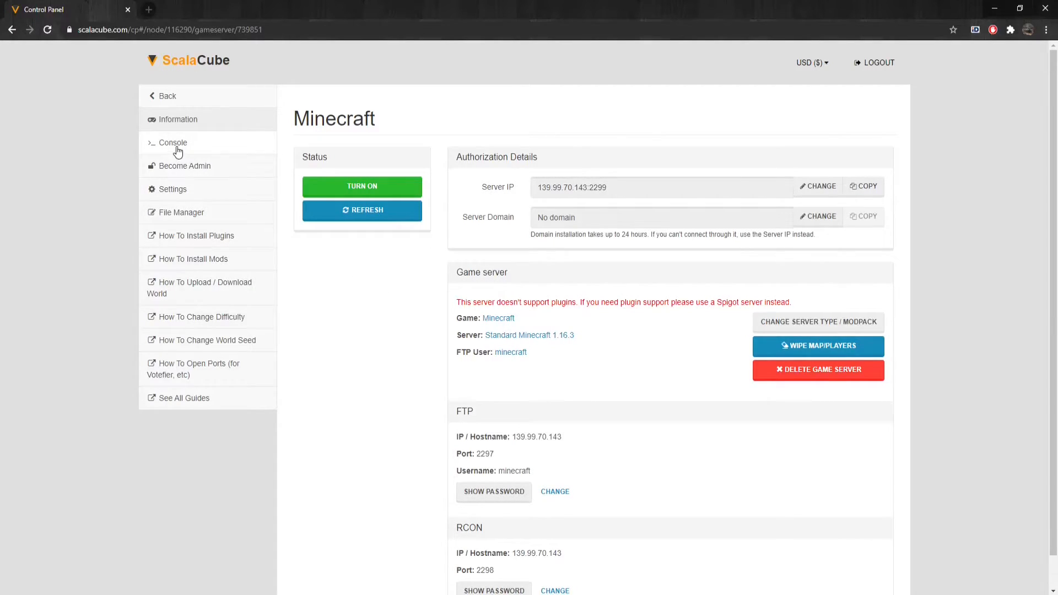
left_click(173, 142)
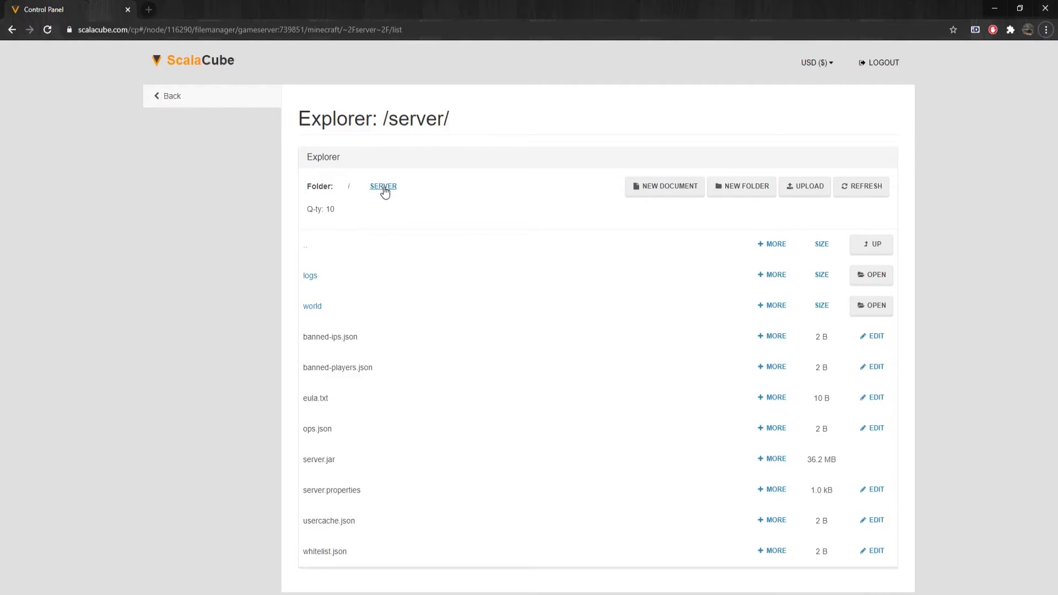
mouse_move(349, 544)
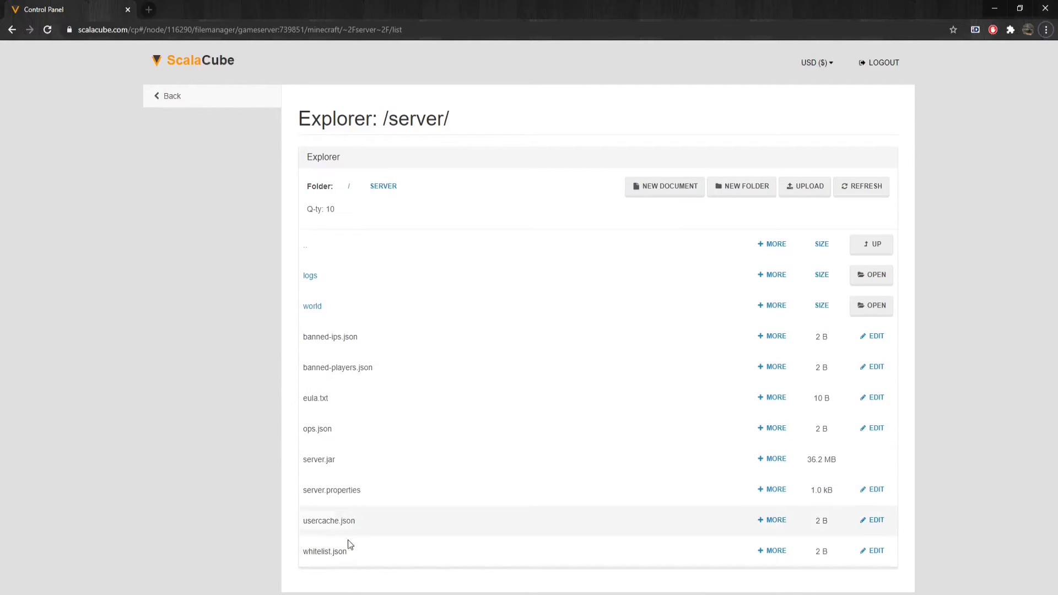
mouse_move(263, 444)
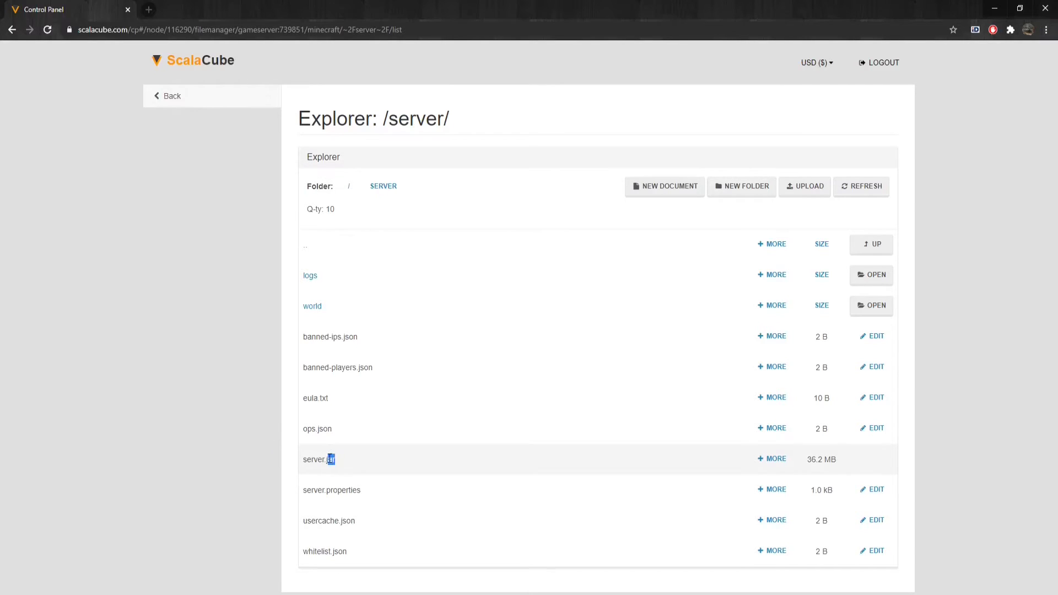
- Check the 36.2 MB server.jar in the Explorer, then bring up the console
double_click(319, 460)
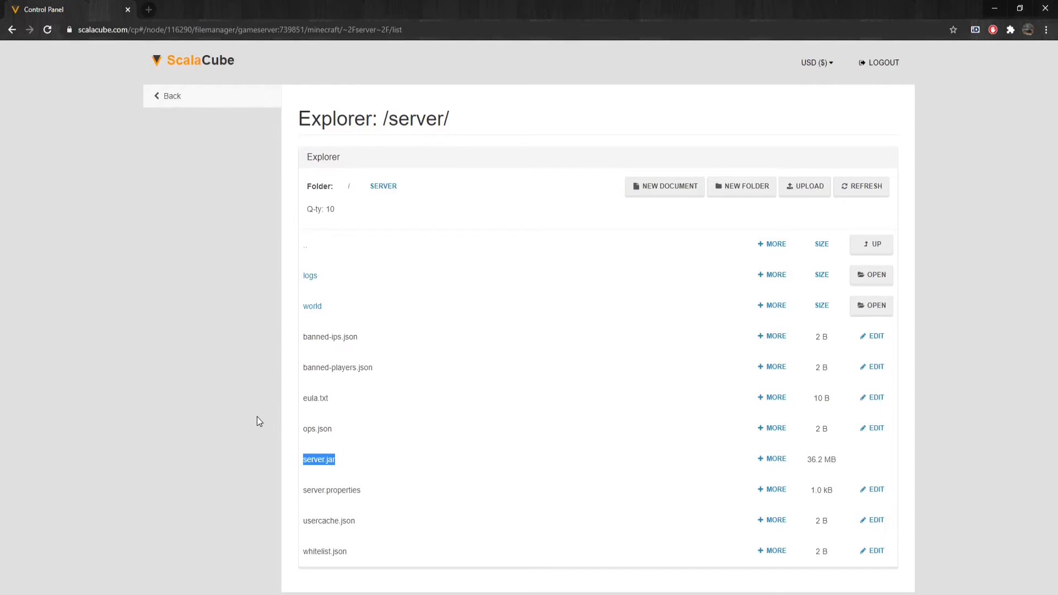
left_click(255, 416)
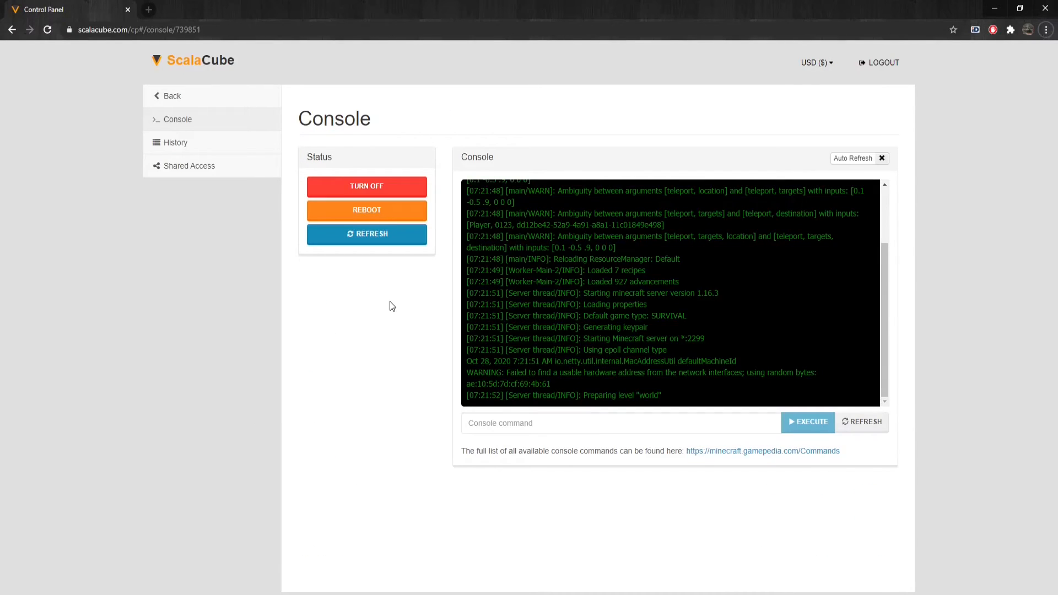
mouse_move(855, 158)
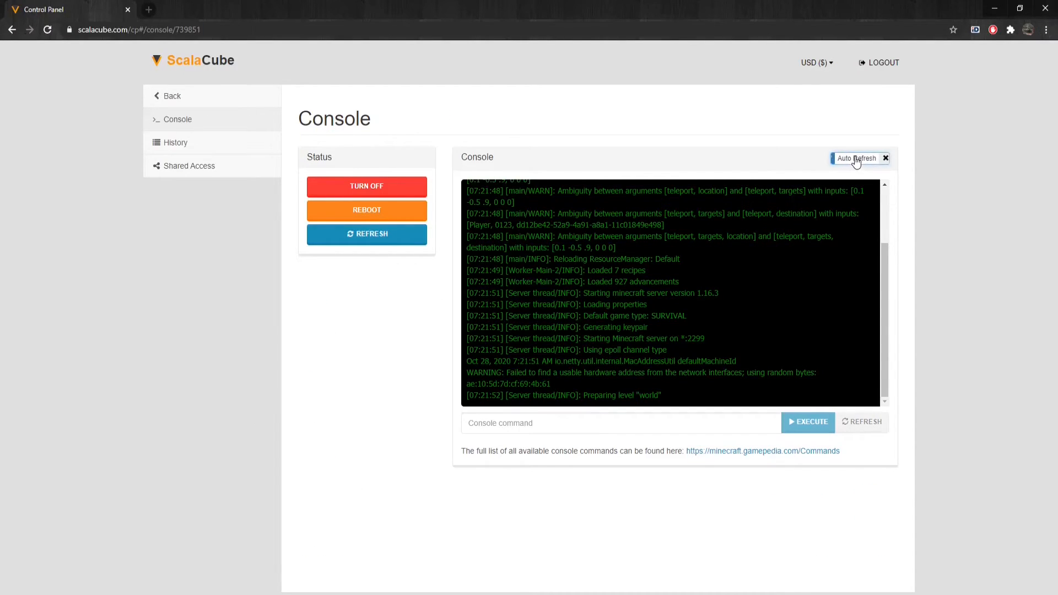
- Tick Auto Refresh at the top right of the console panel
left_click(838, 159)
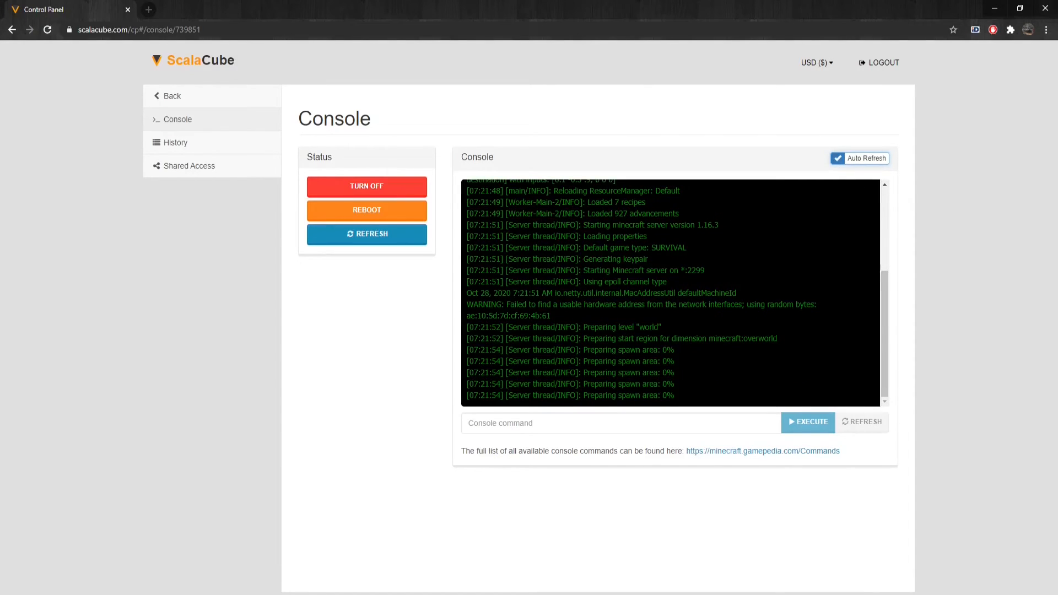
mouse_move(400, 340)
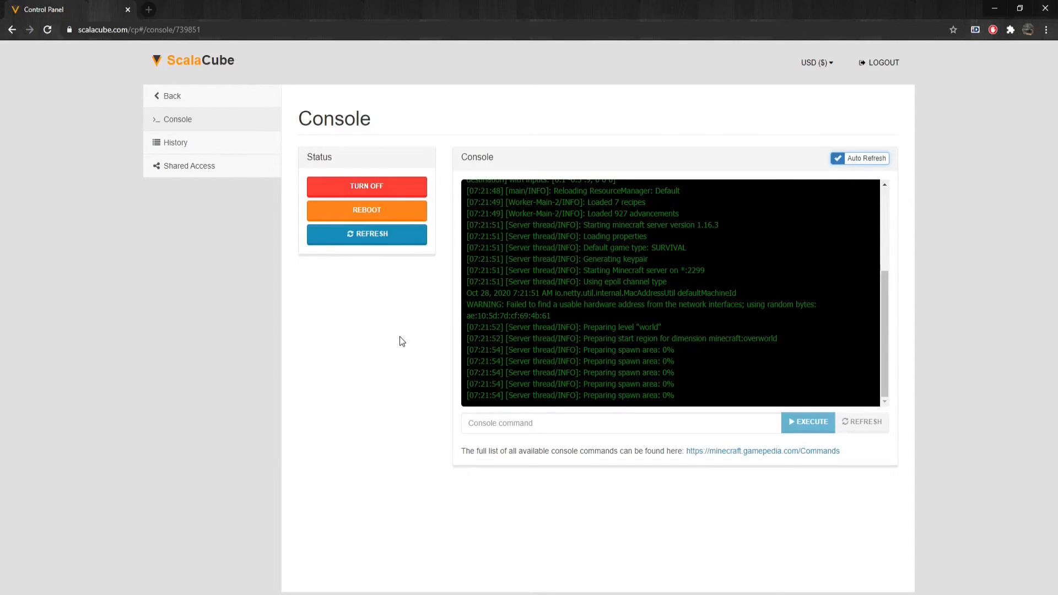